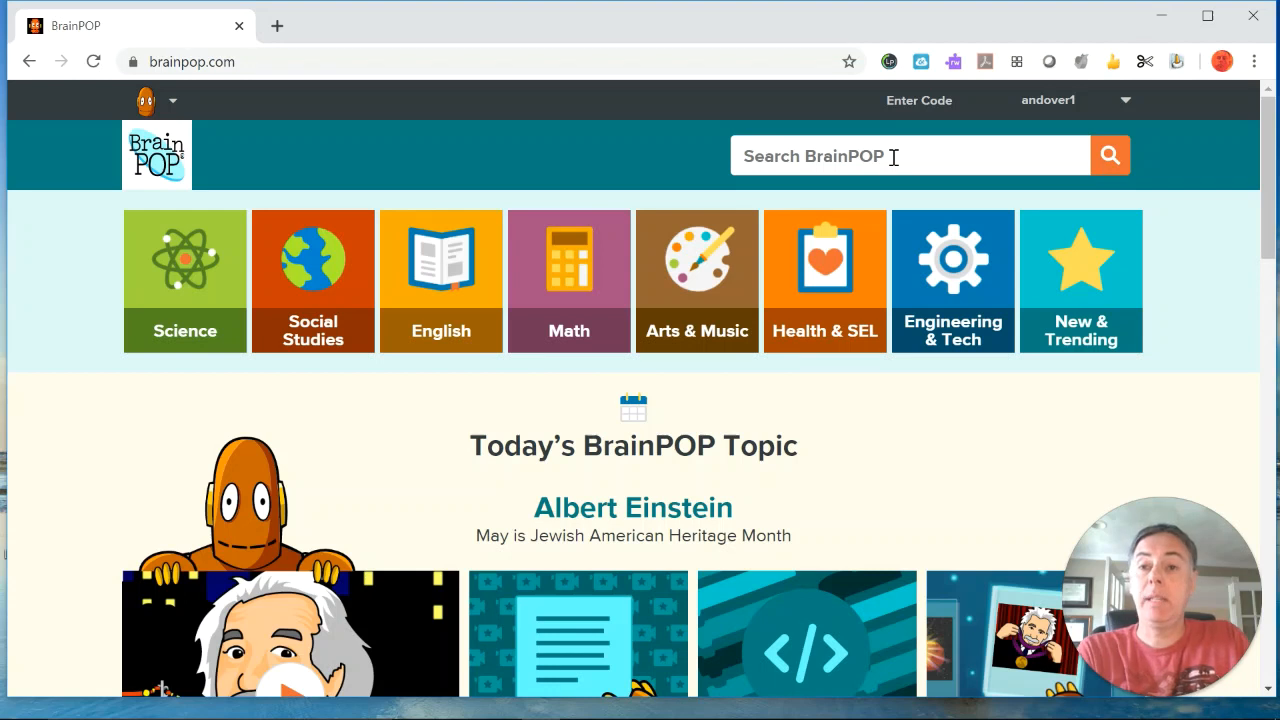
Search the site for 'heat' and choose the Heat Transfer suggestion.
left_click(910, 156)
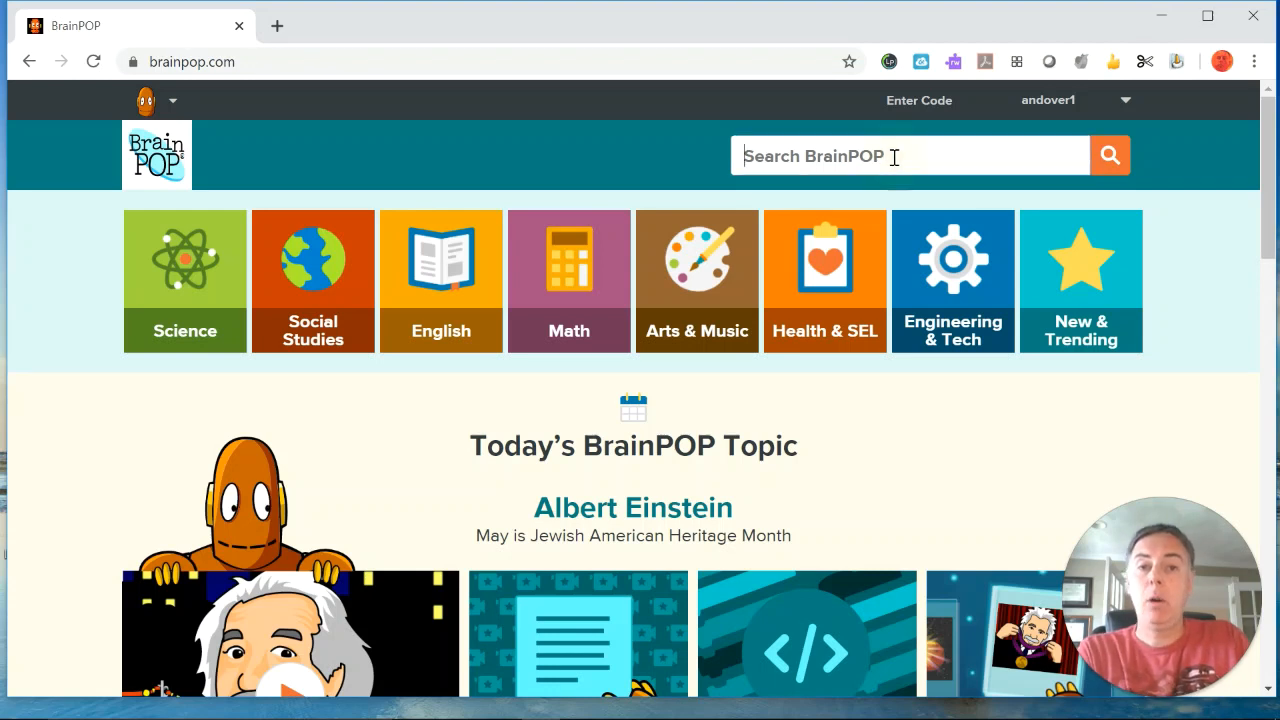
type("heat")
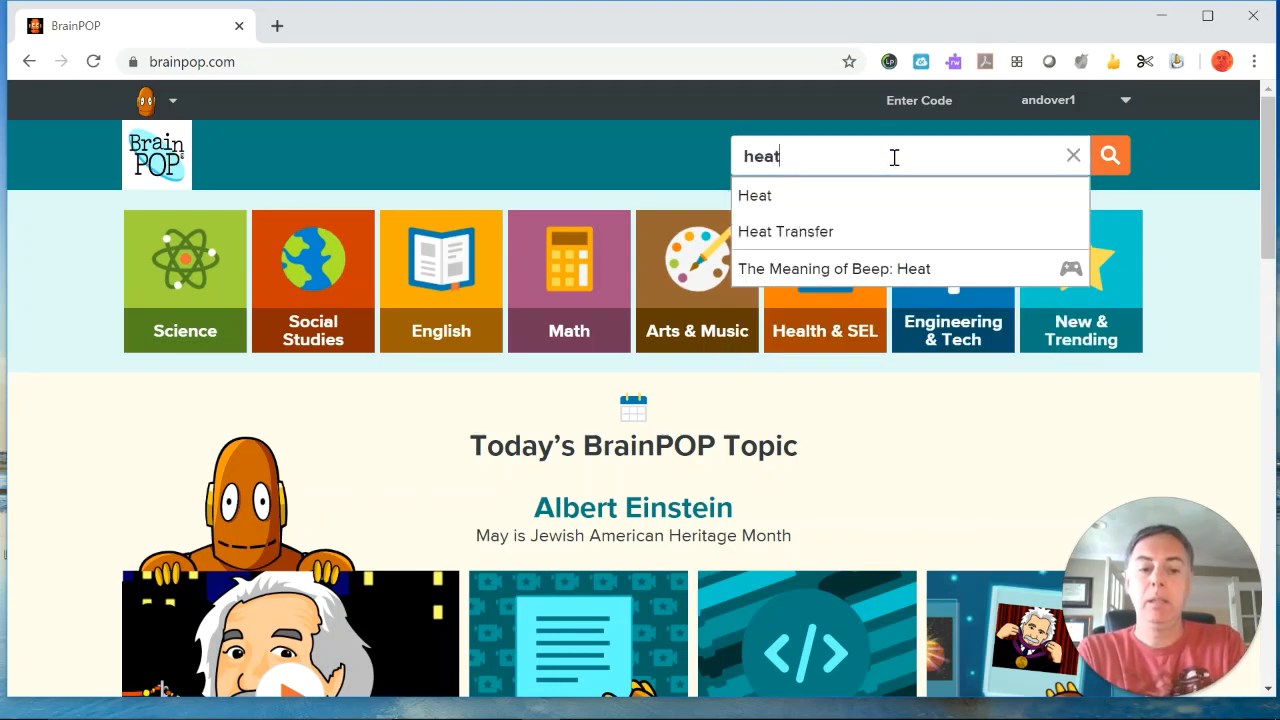
mouse_move(792, 240)
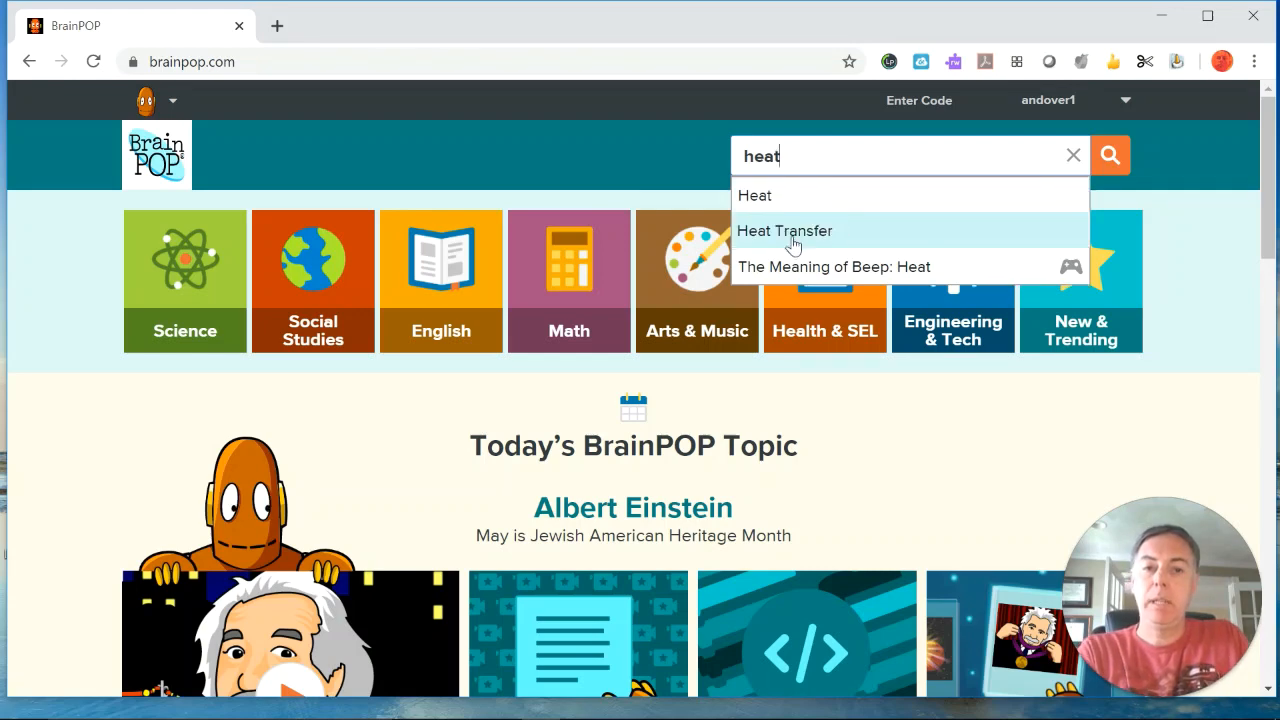
left_click(784, 230)
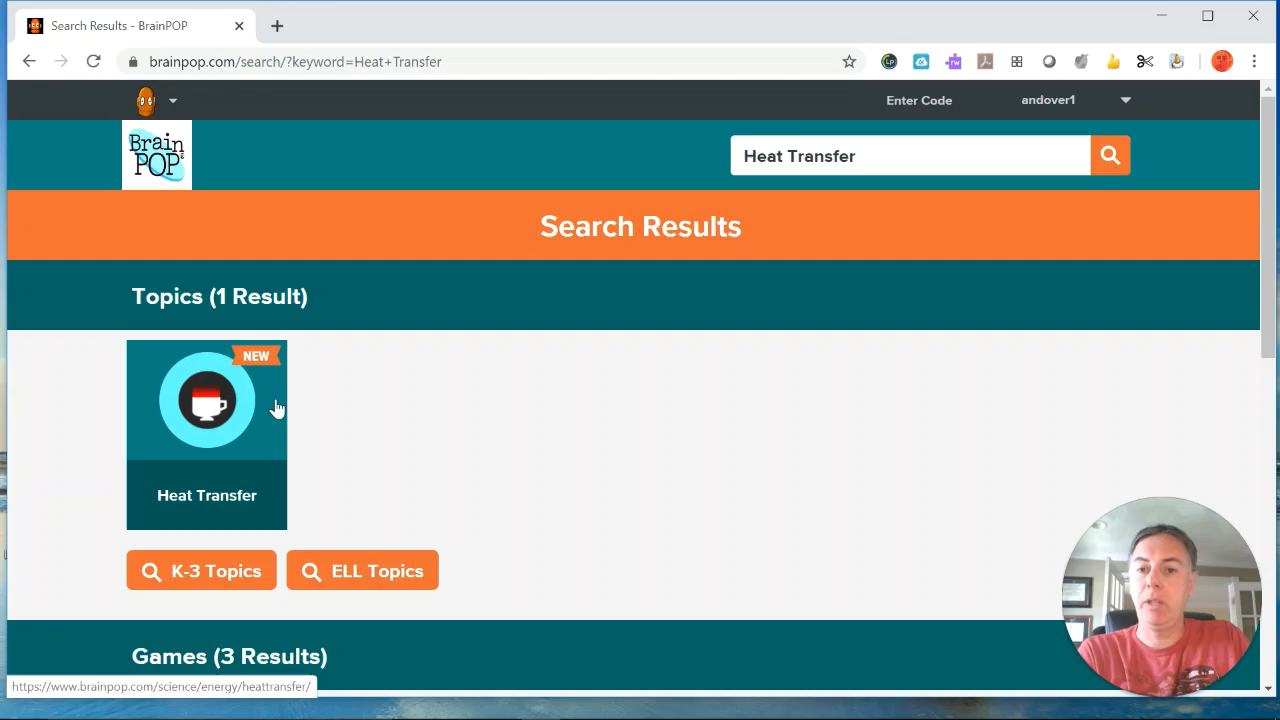
Open the Heat Transfer topic tile from the search results.
left_click(208, 400)
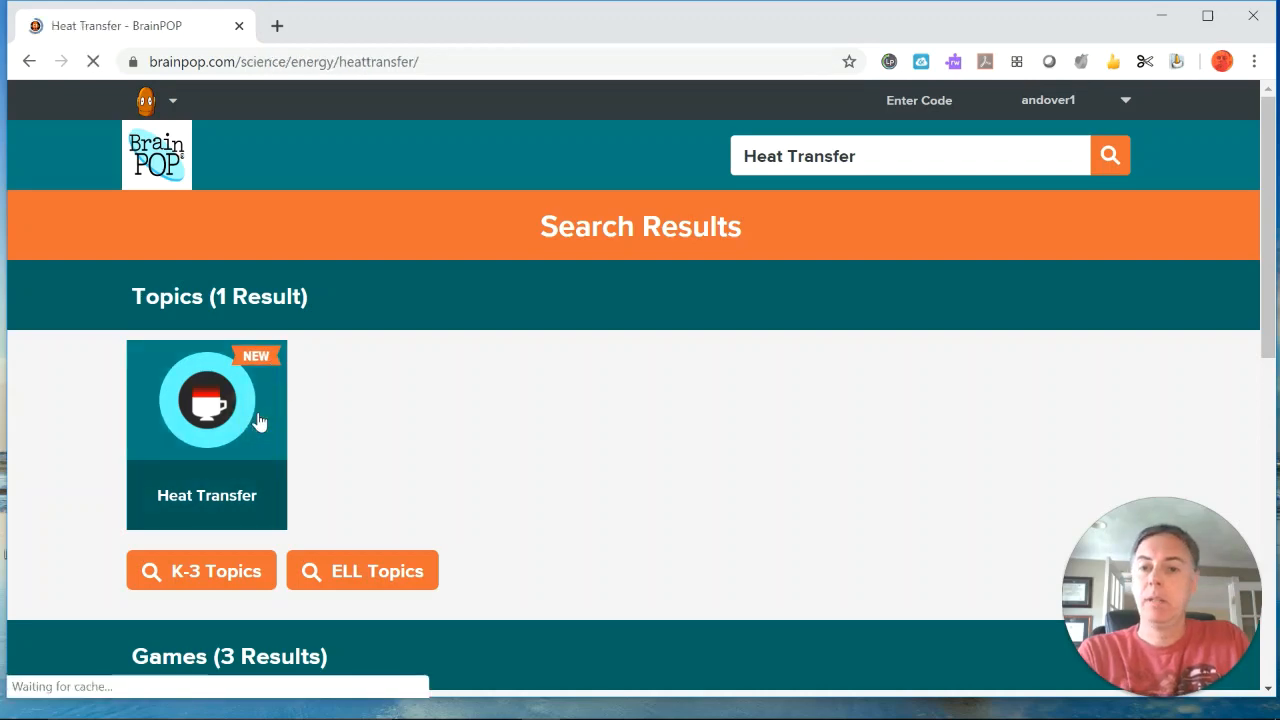
left_click(206, 400)
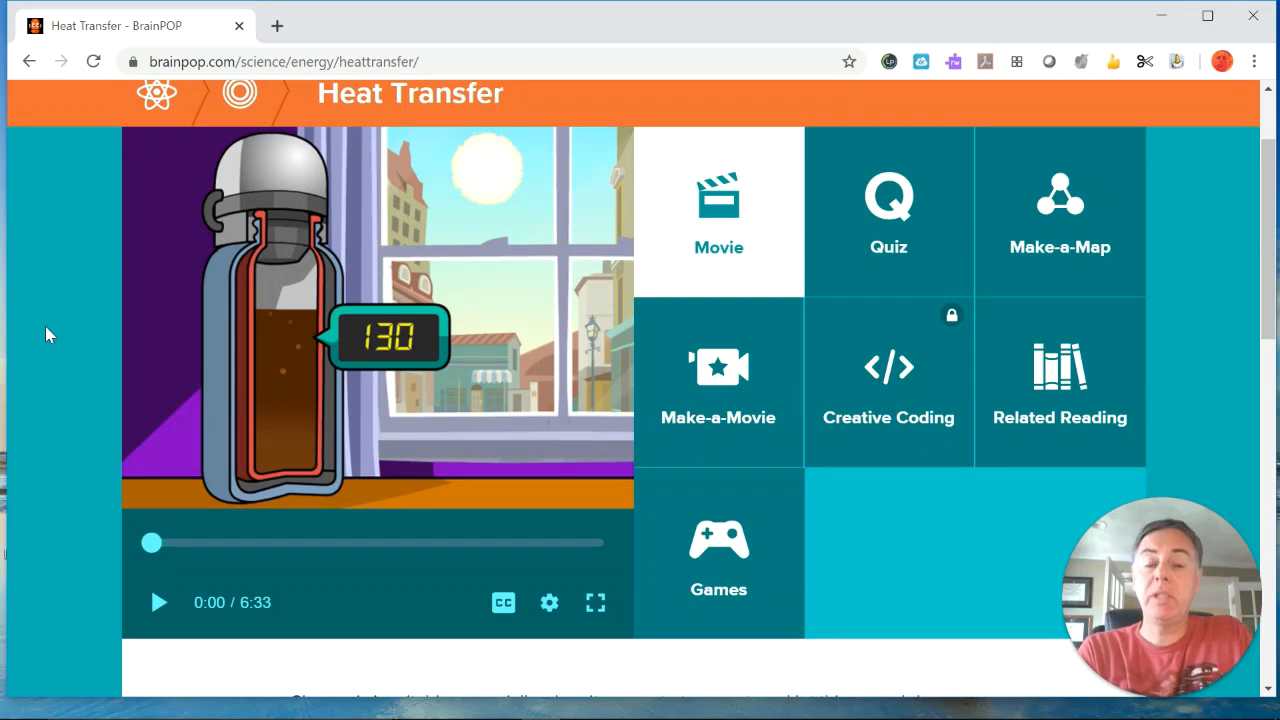
mouse_move(250, 382)
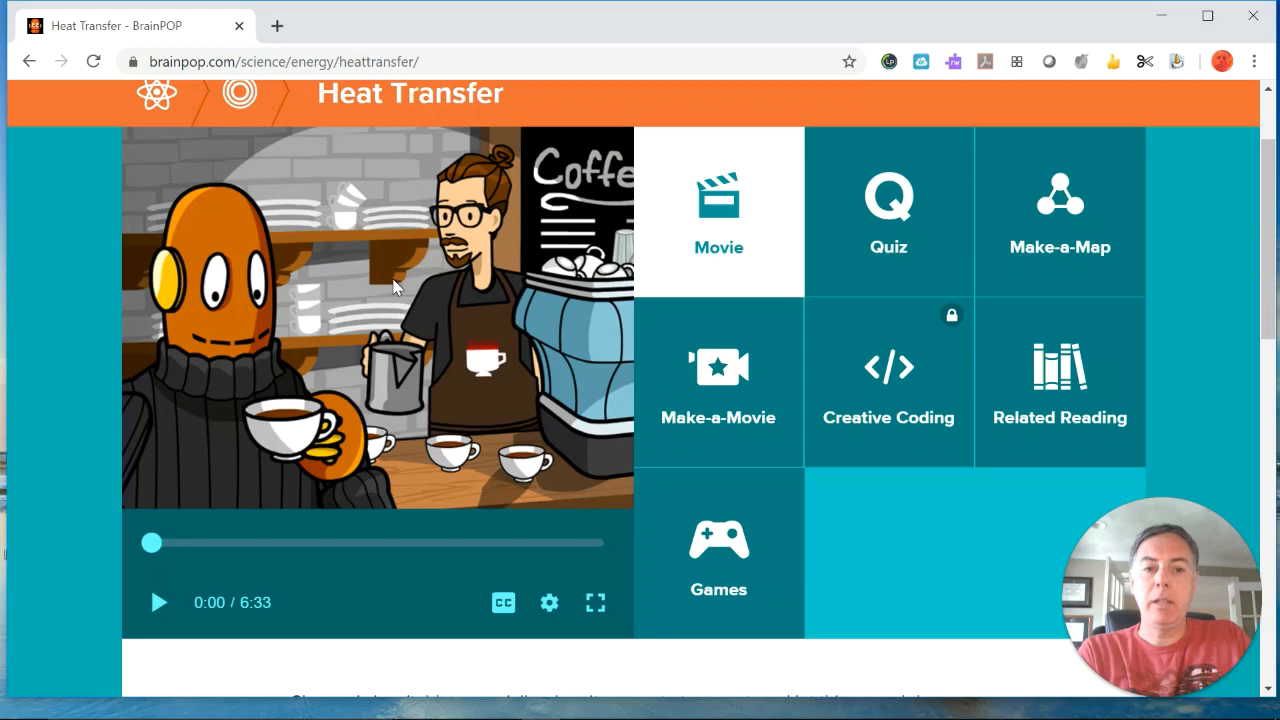
mouse_move(872, 222)
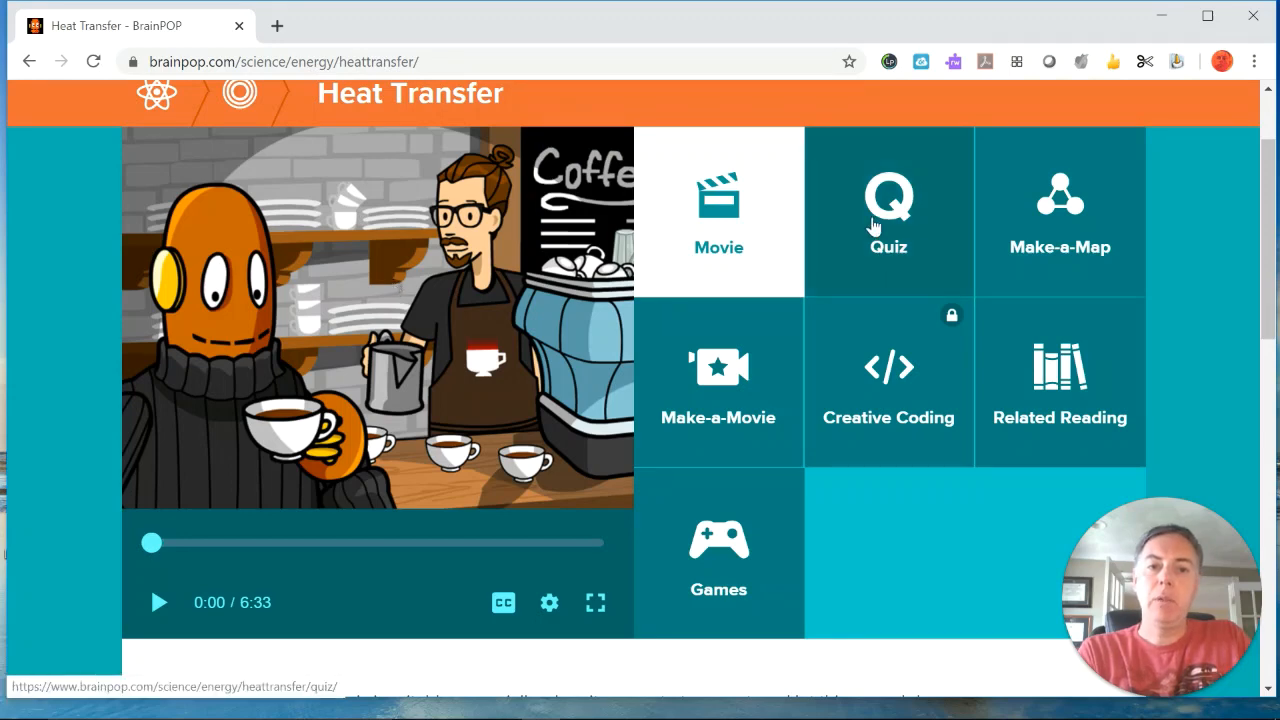
left_click(888, 210)
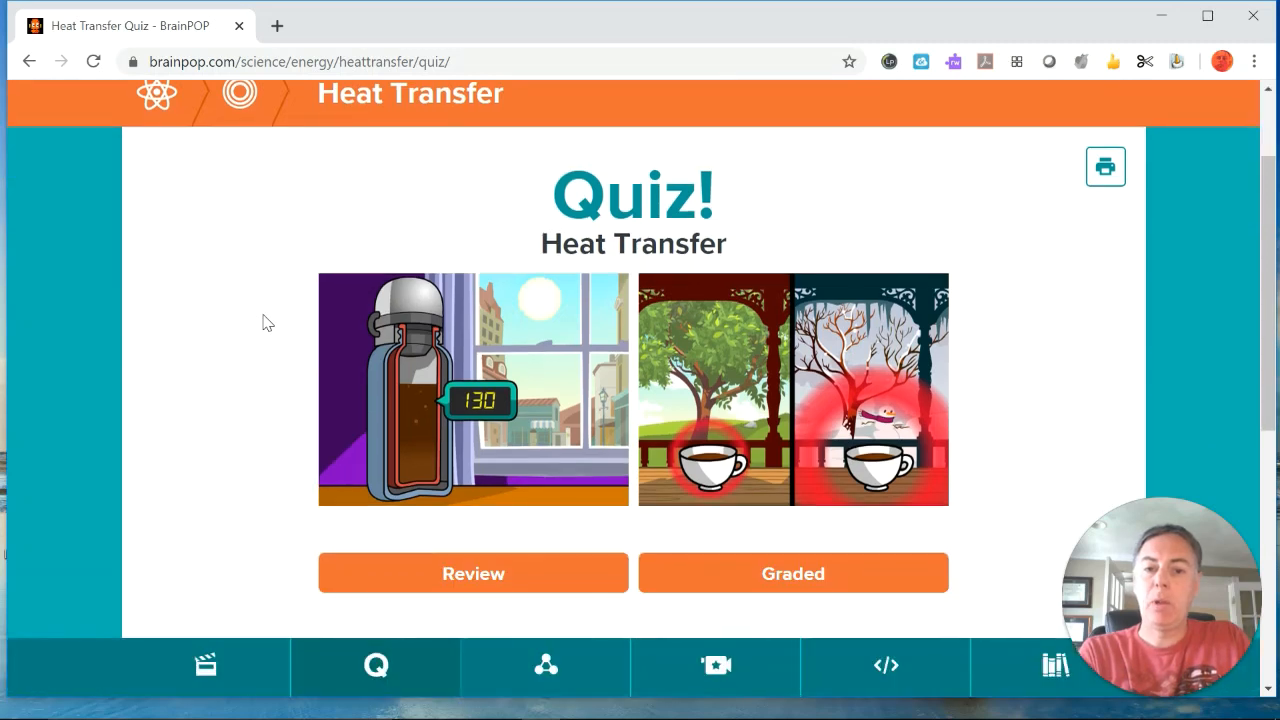
mouse_move(472, 580)
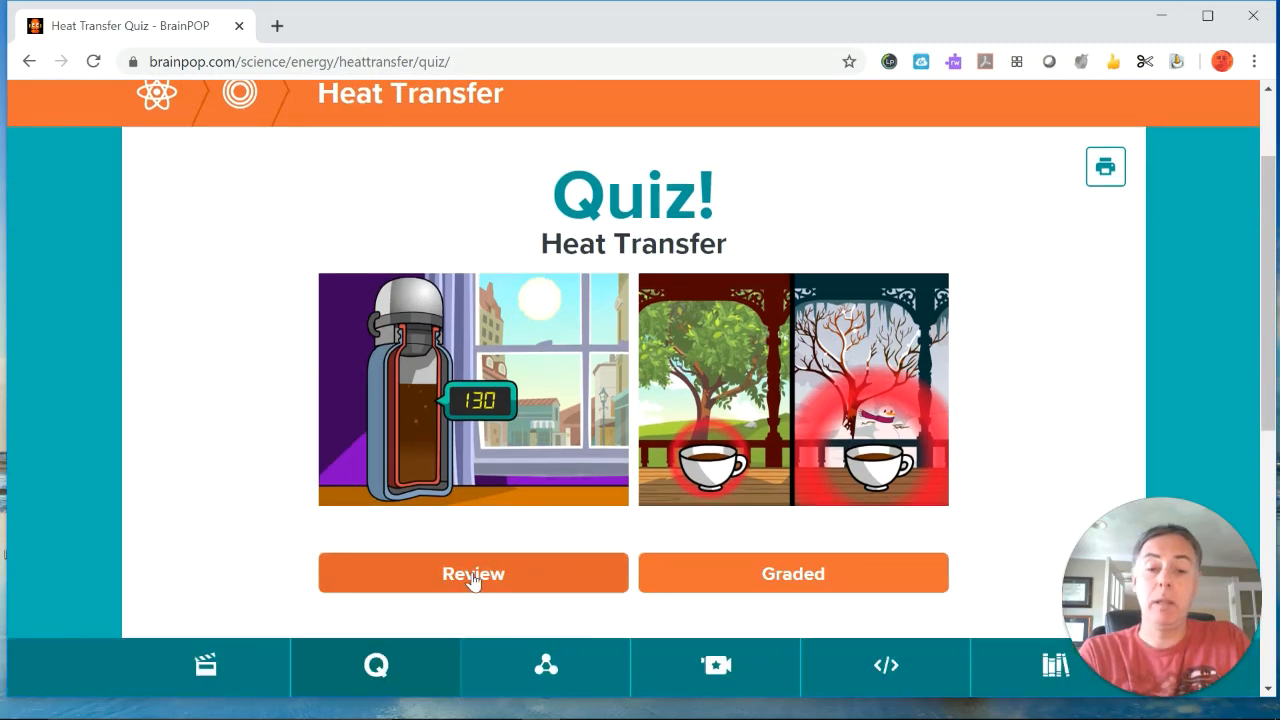
mouse_move(644, 570)
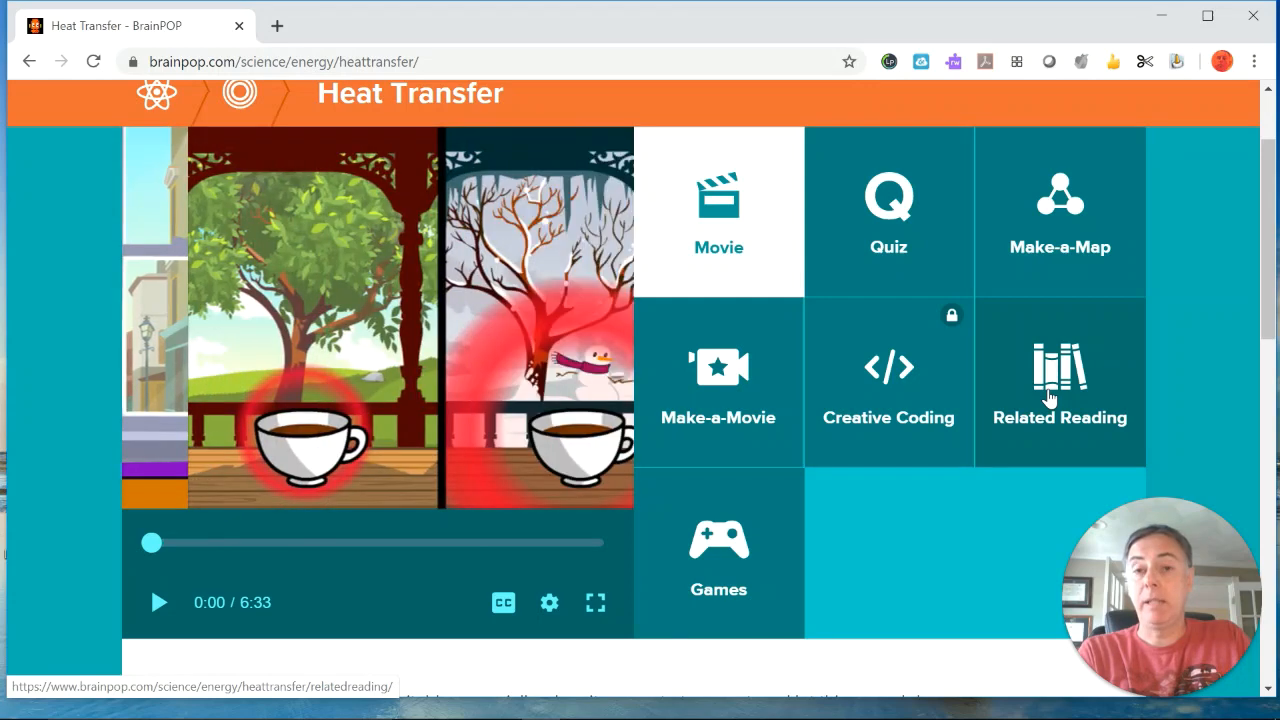
Read the Heat Transfer related reading, moving between the Gadgets and Famous Faces articles.
left_click(1060, 380)
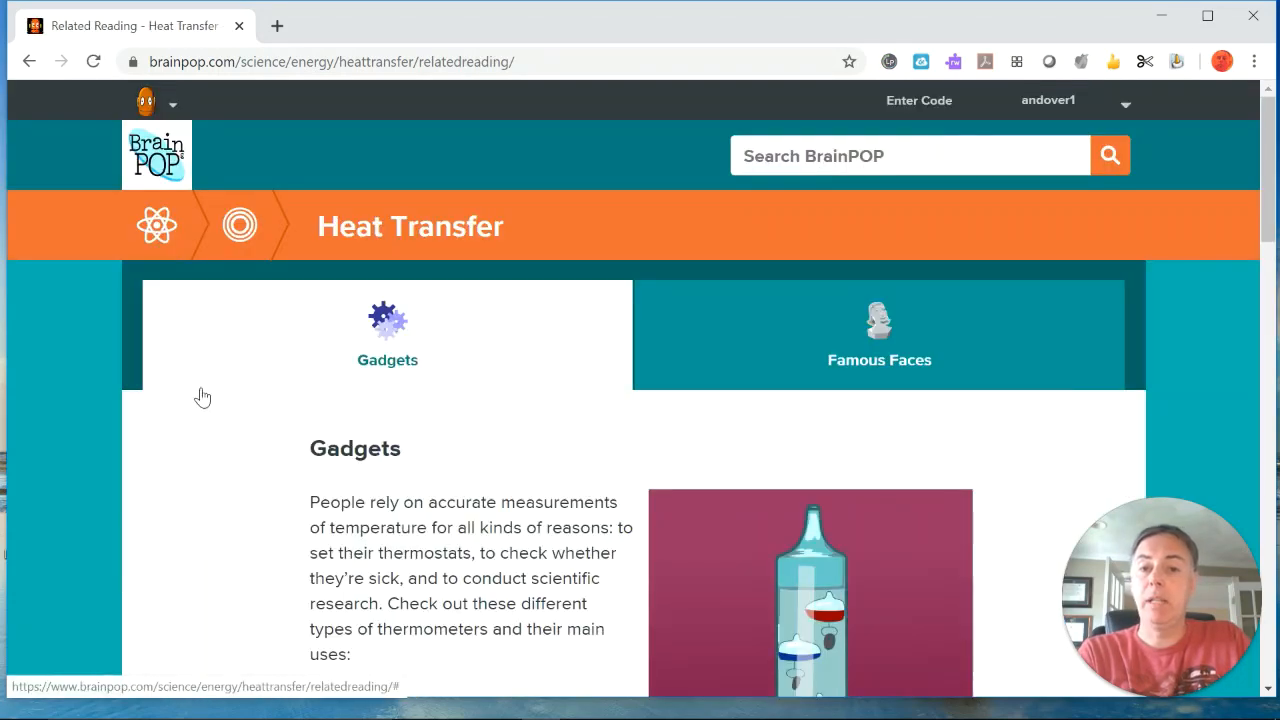
scroll("down", 3)
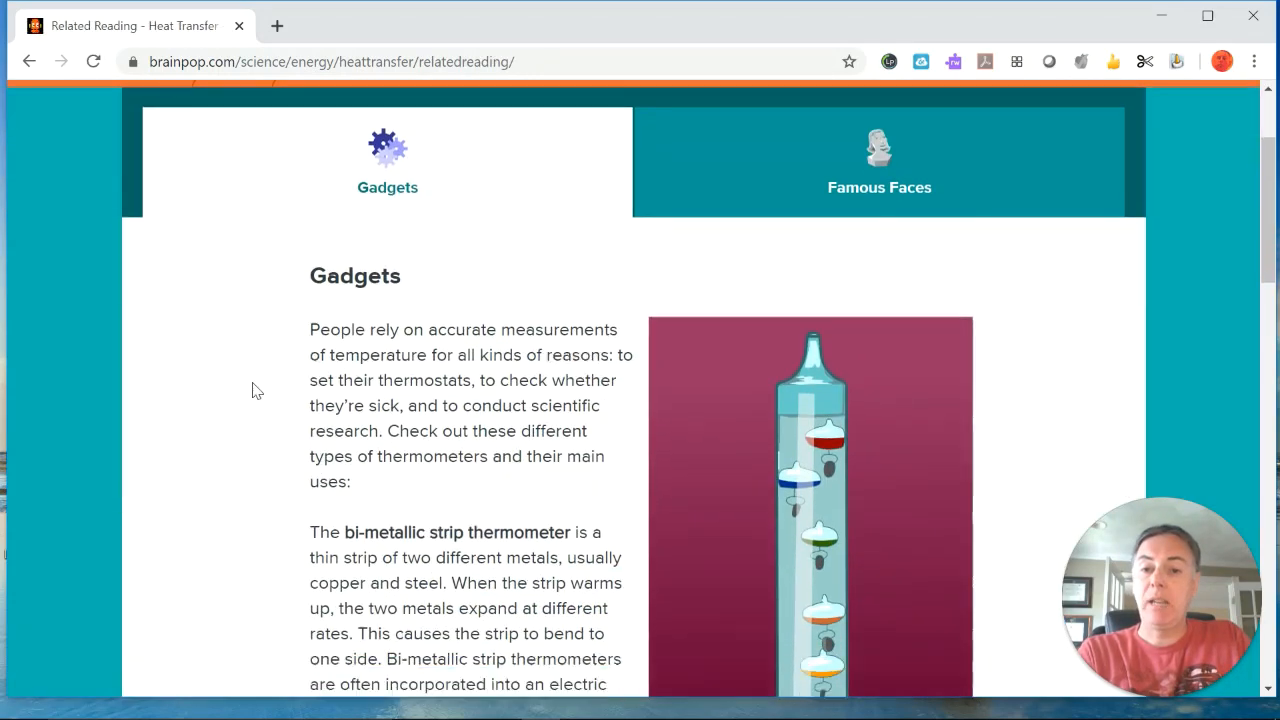
scroll("down", 3)
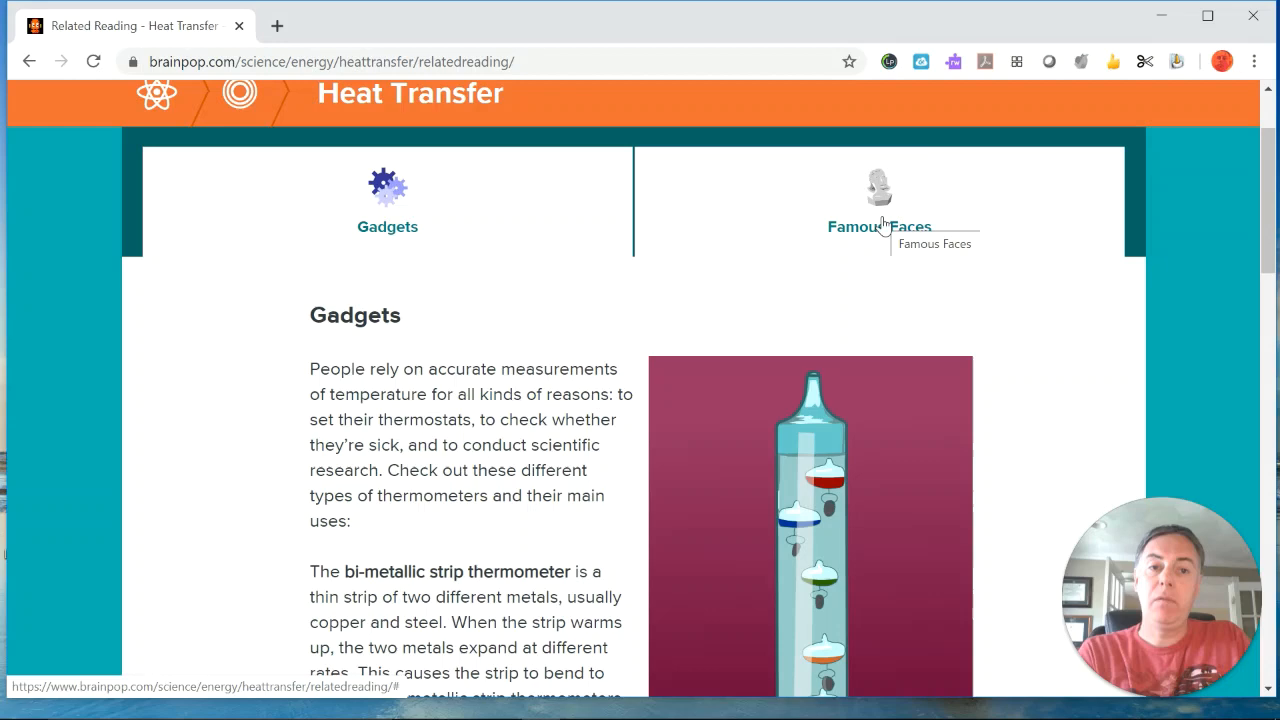
left_click(880, 226)
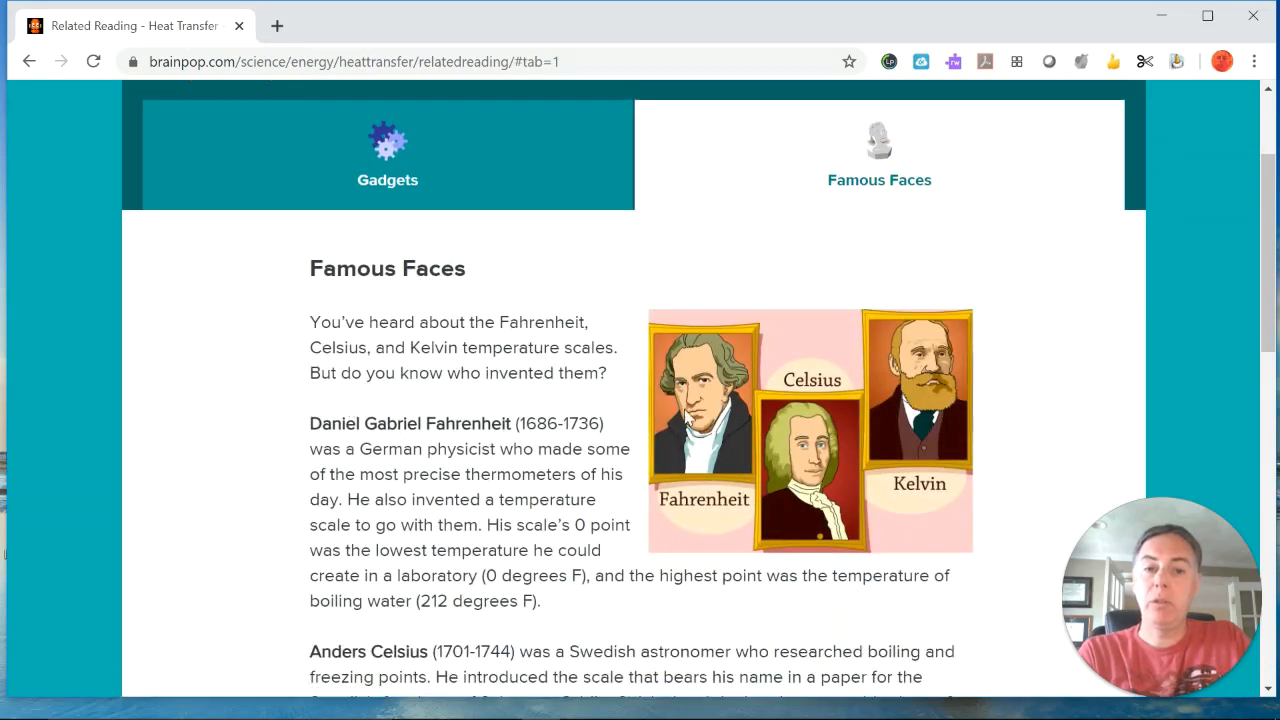
mouse_move(716, 450)
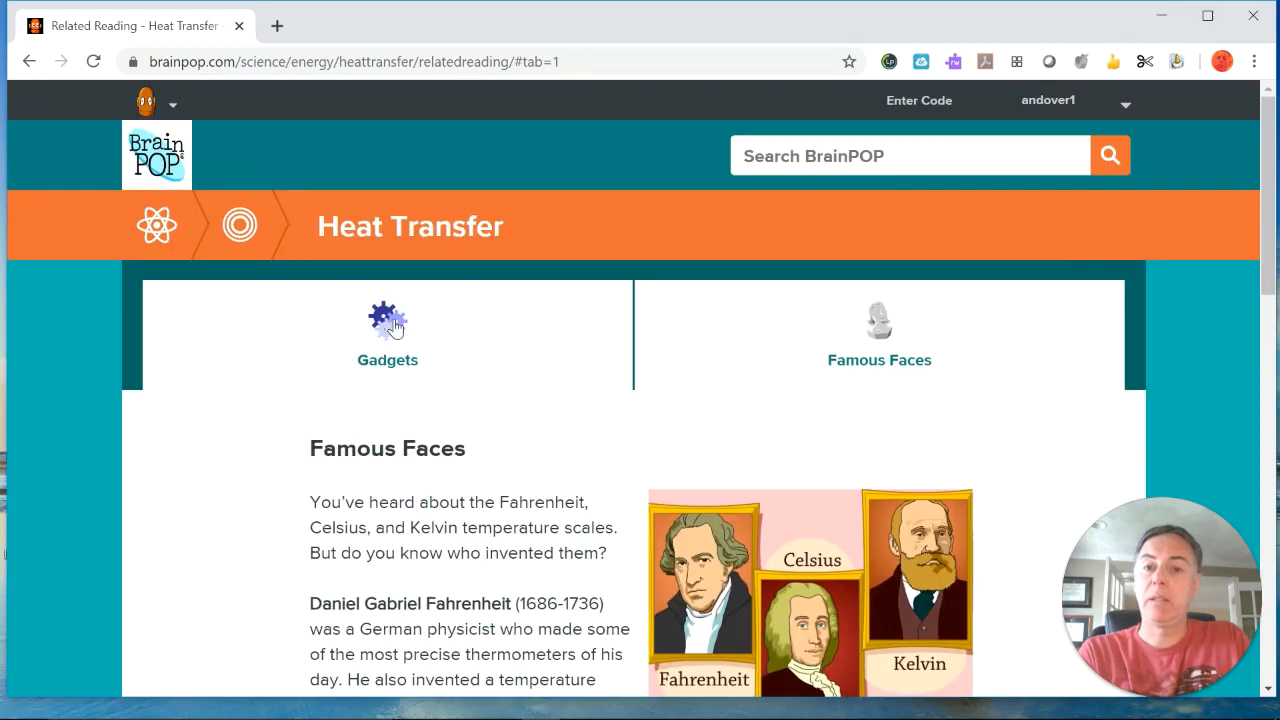
left_click(410, 224)
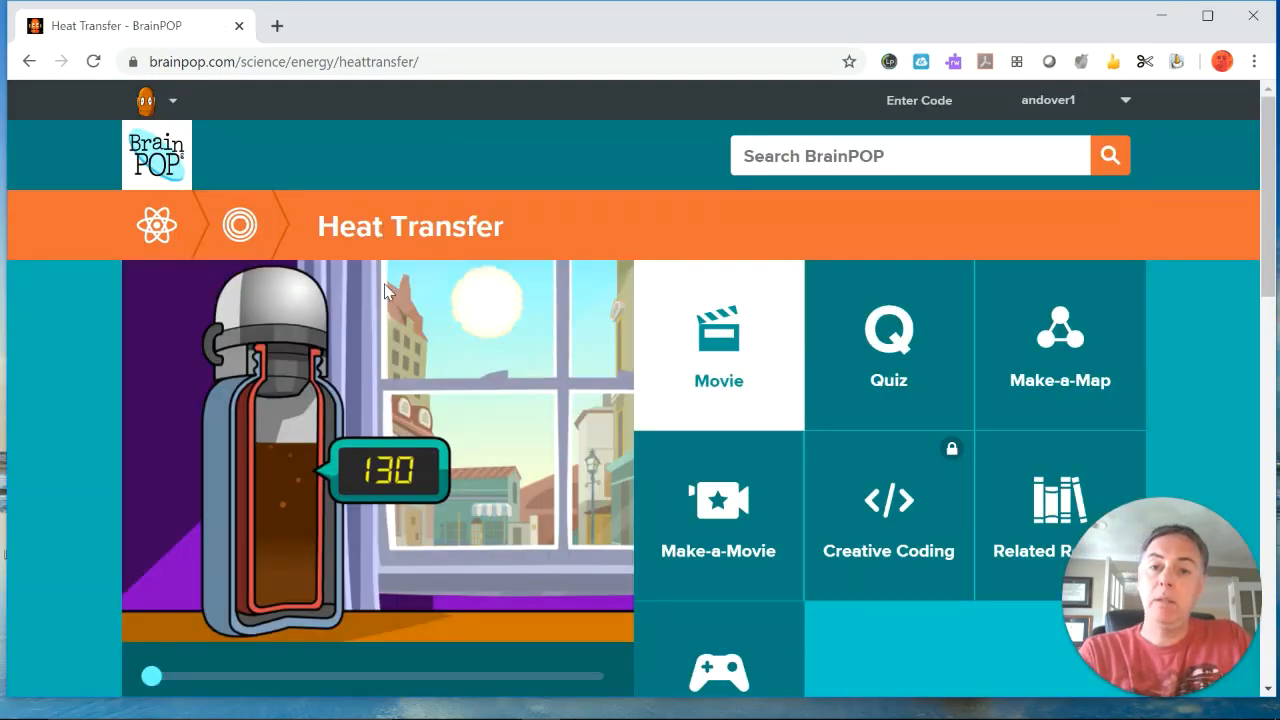
mouse_move(350, 414)
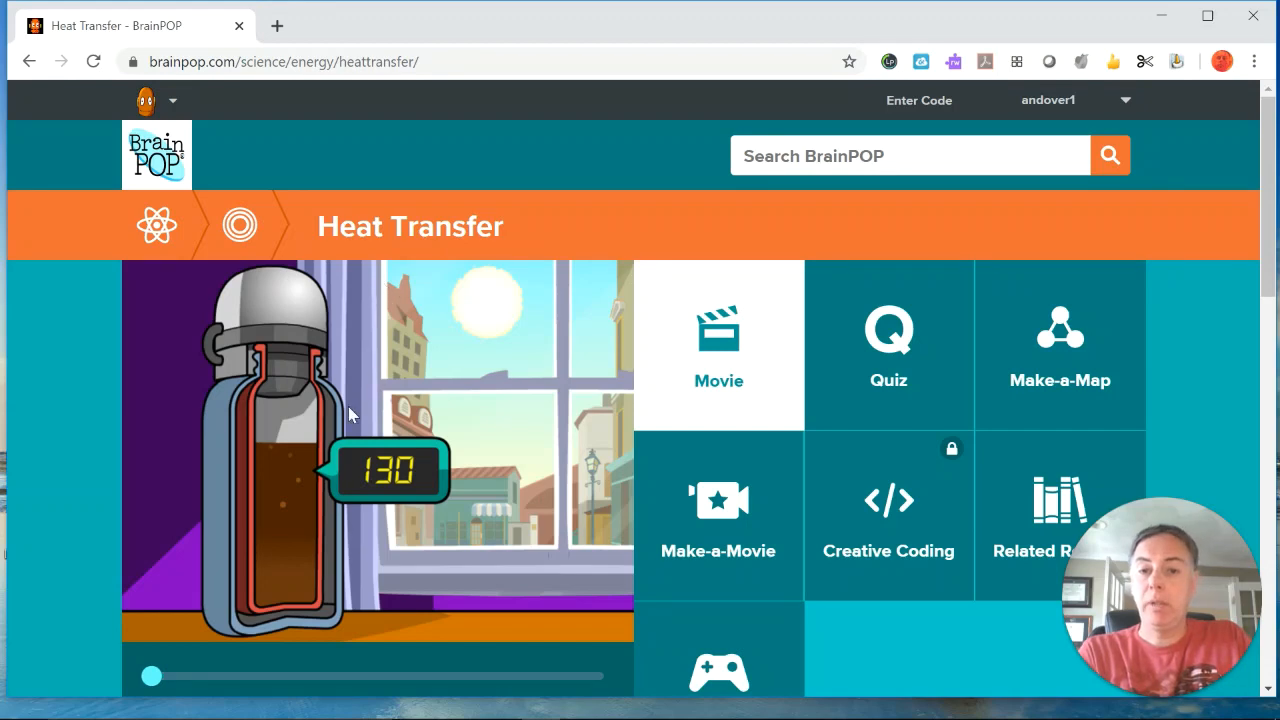
scroll("down", 3)
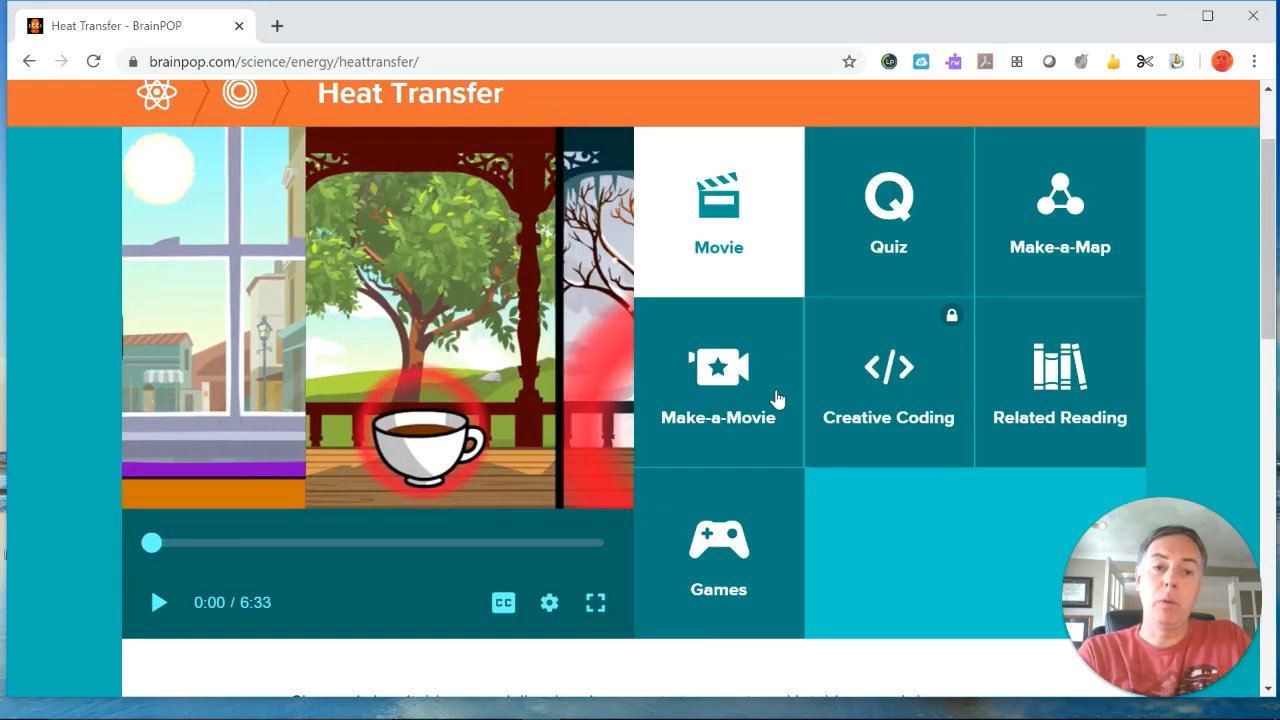
mouse_move(1060, 222)
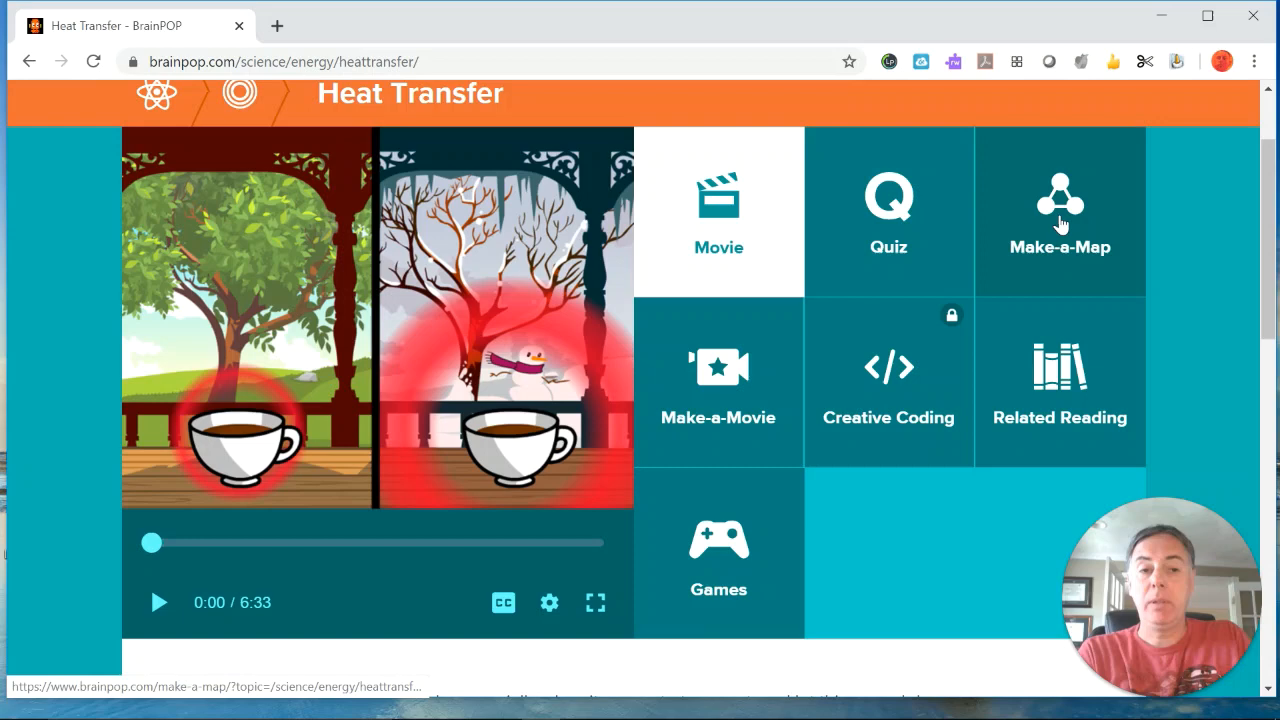
left_click(1060, 210)
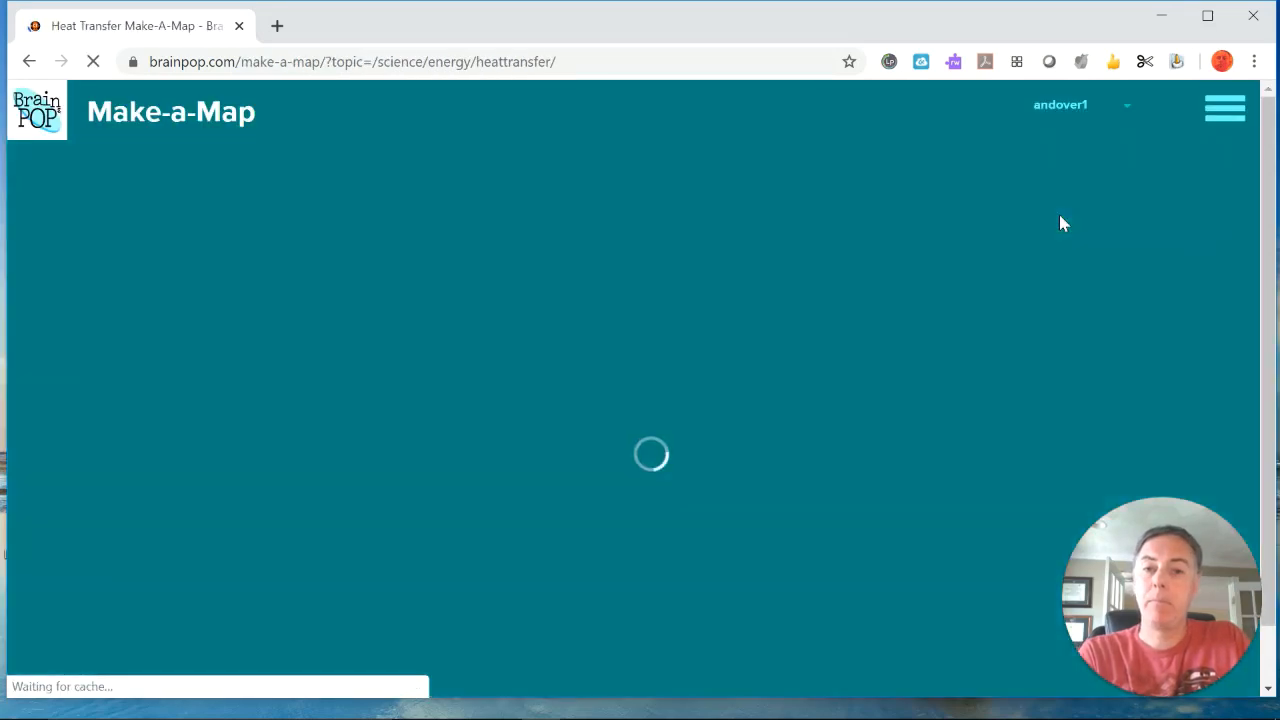
mouse_move(512, 308)
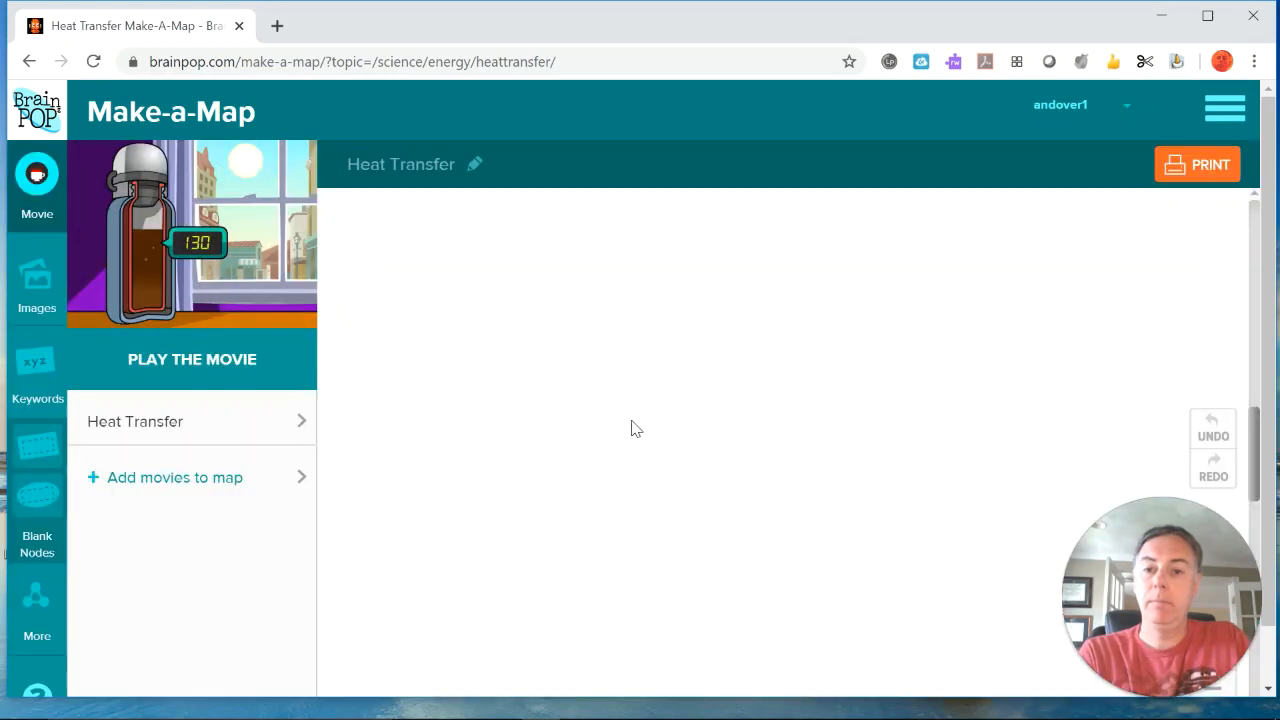
mouse_move(718, 512)
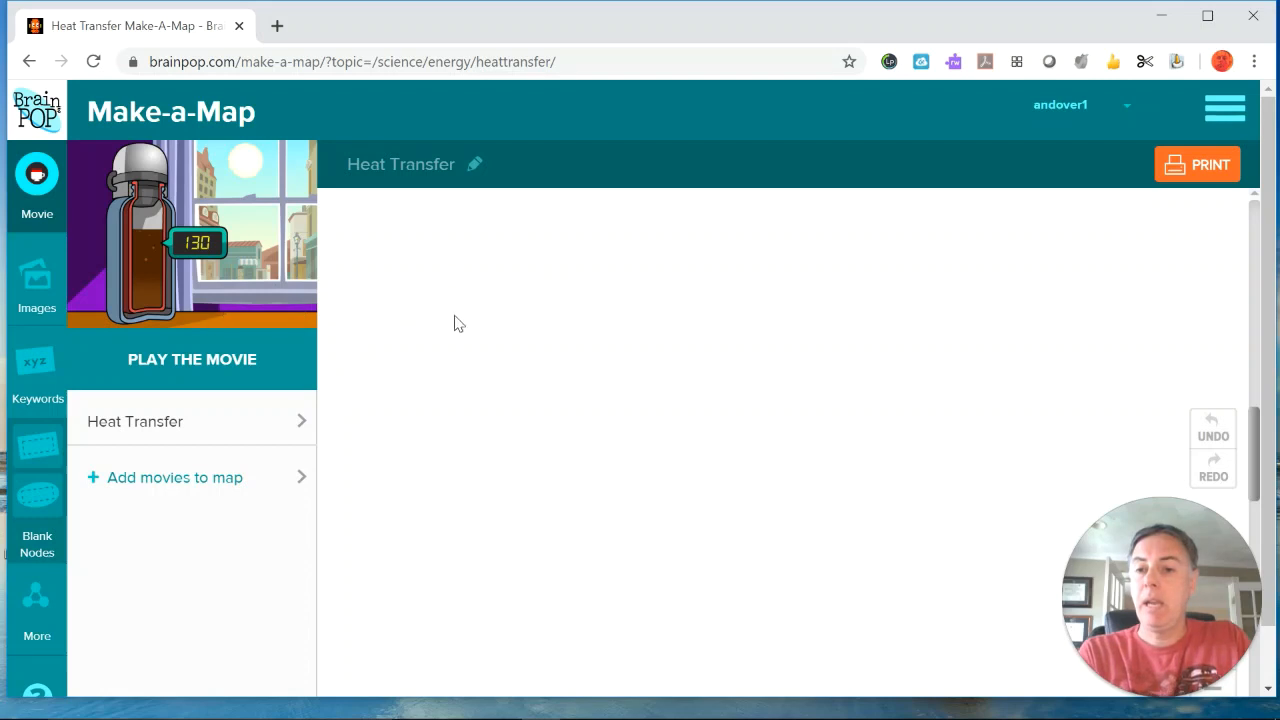
mouse_move(338, 324)
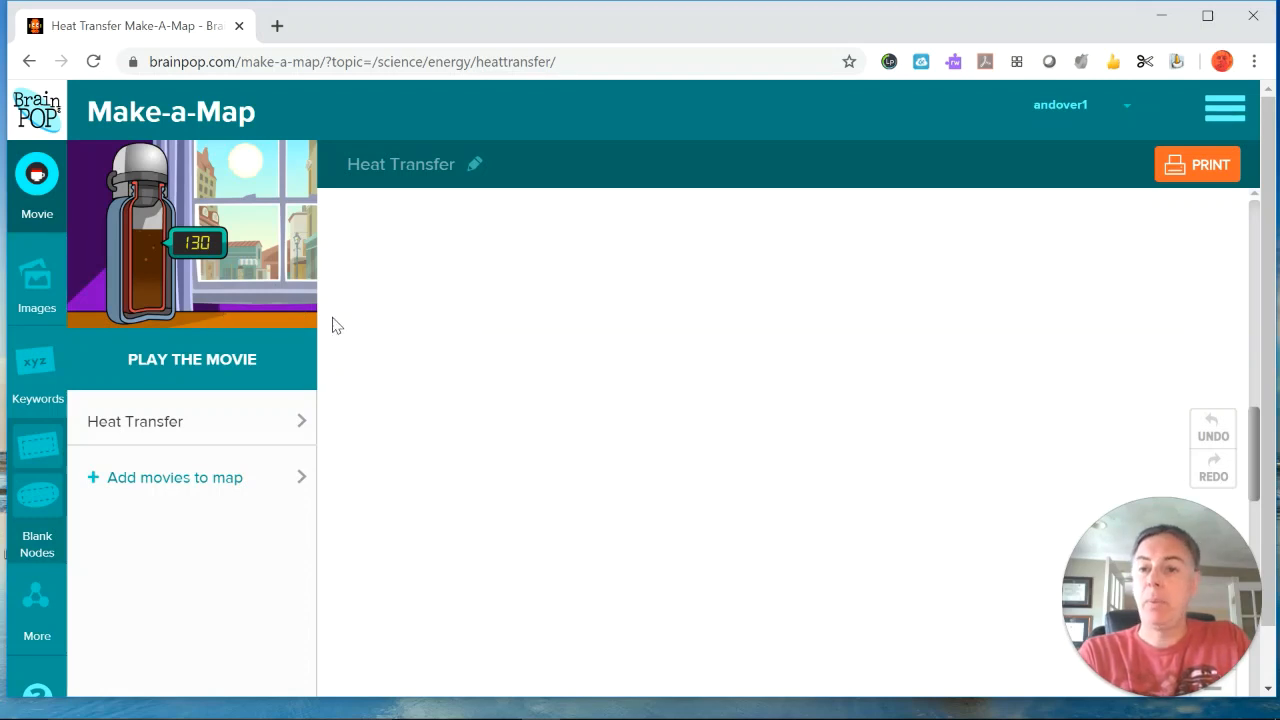
mouse_move(36, 376)
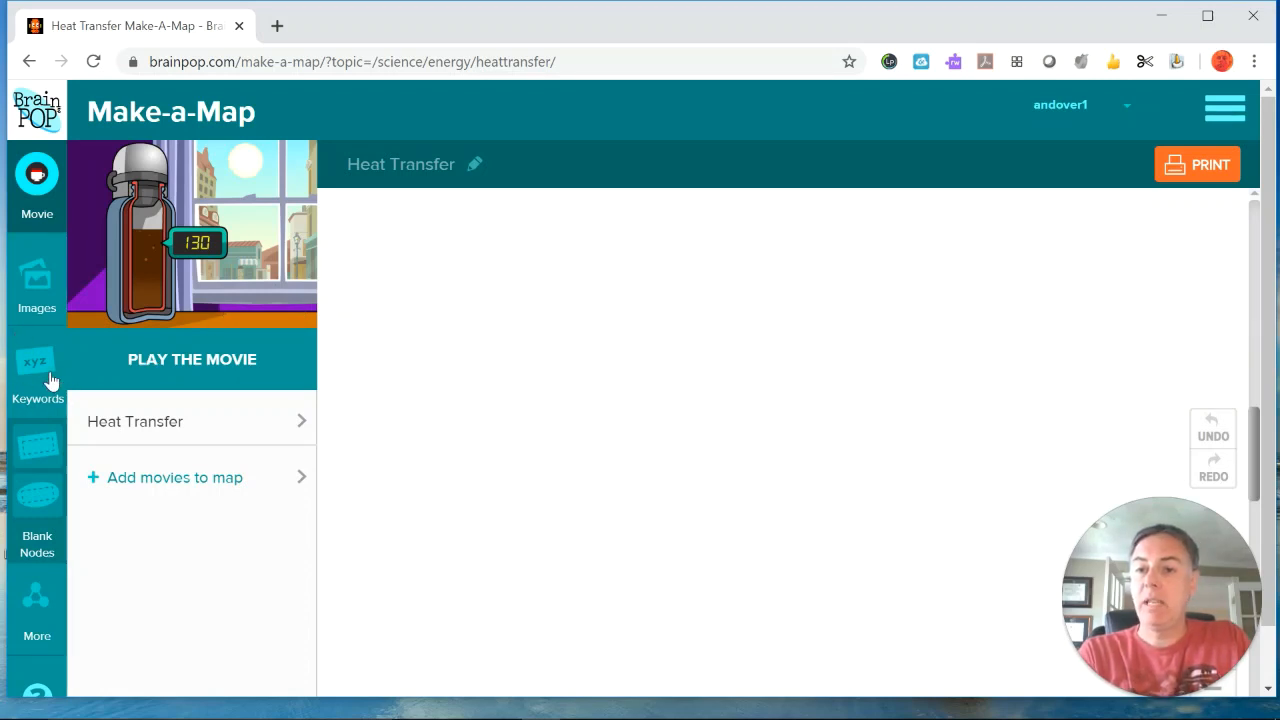
Place a keyword box from the Keywords list and a blank oval node below it.
left_click(36, 370)
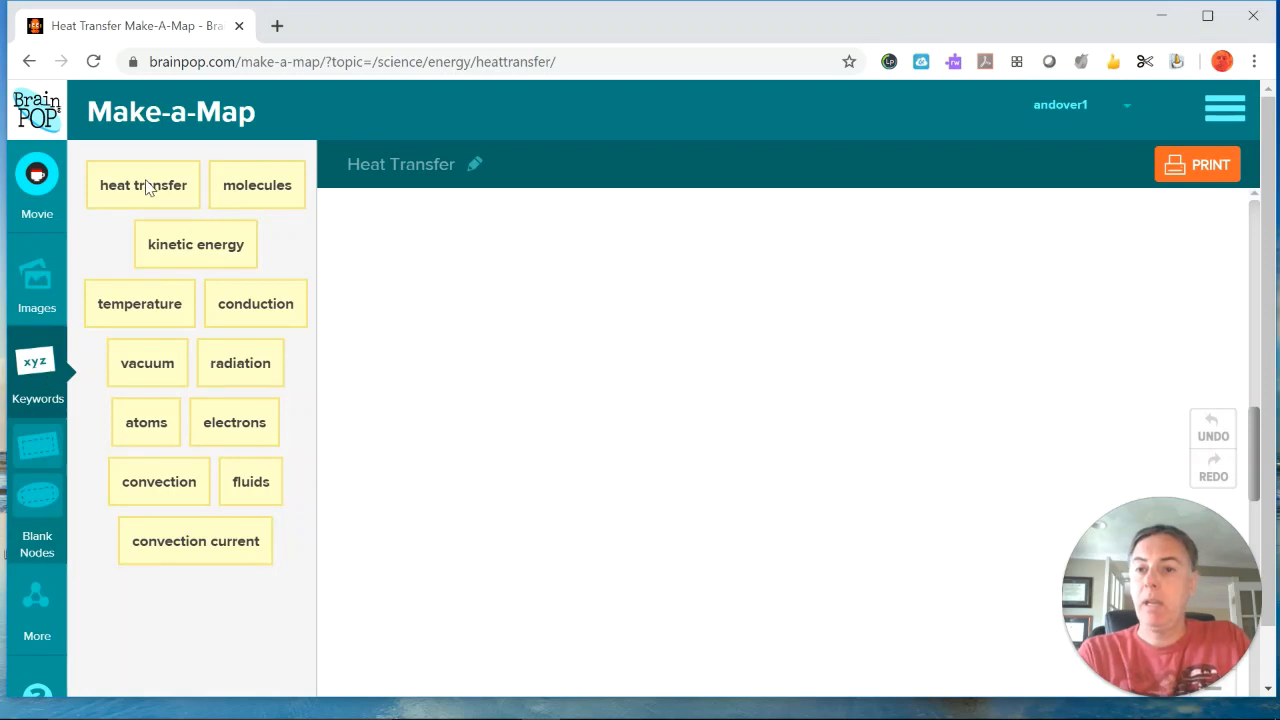
mouse_move(644, 288)
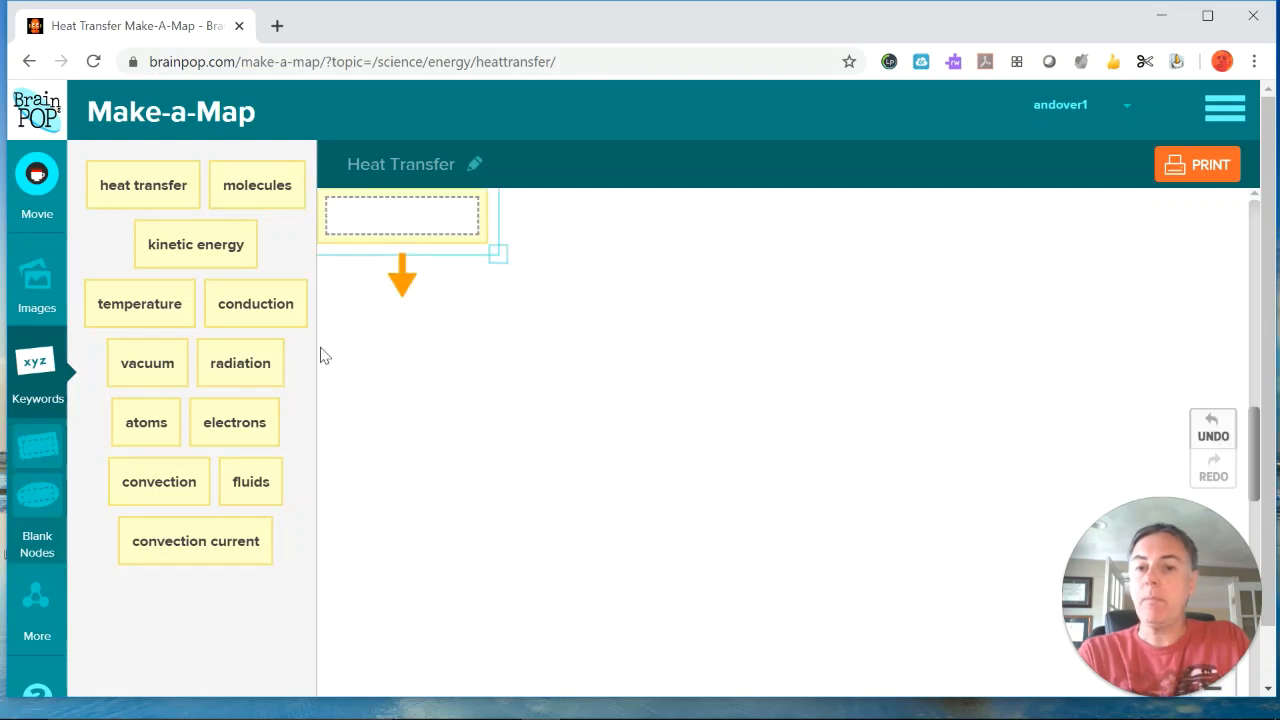
left_click(402, 216)
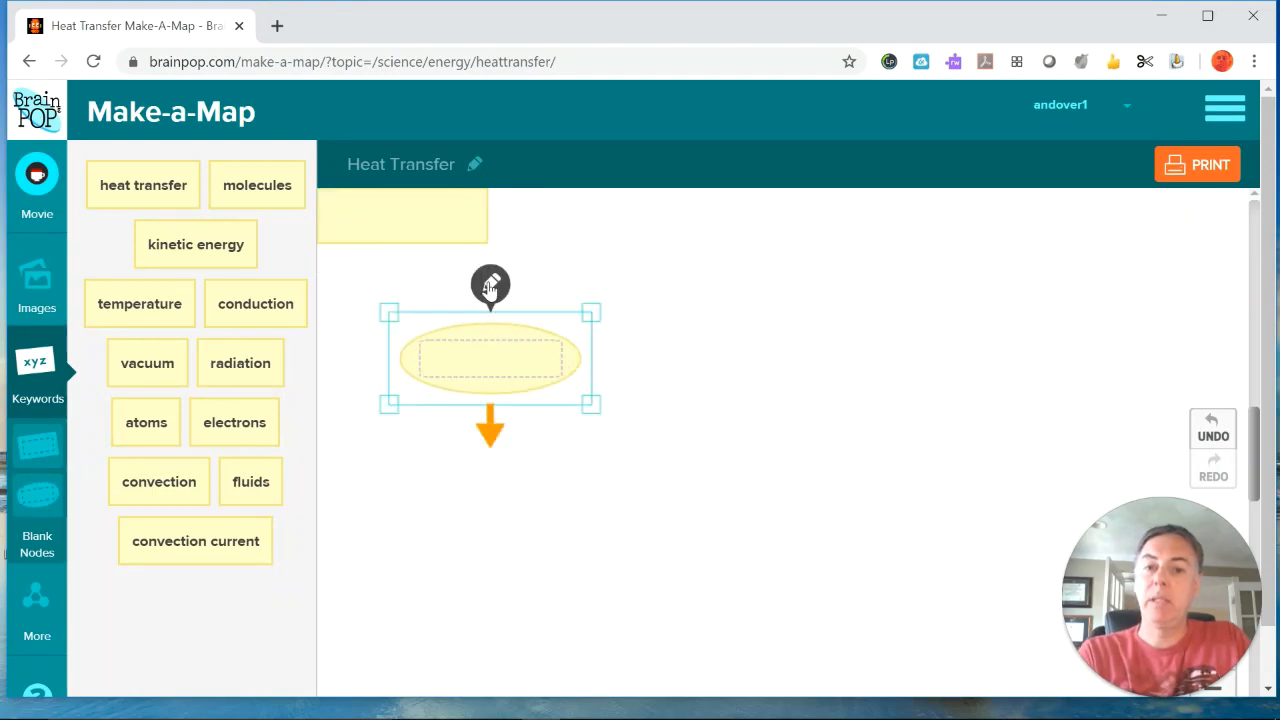
left_click(488, 284)
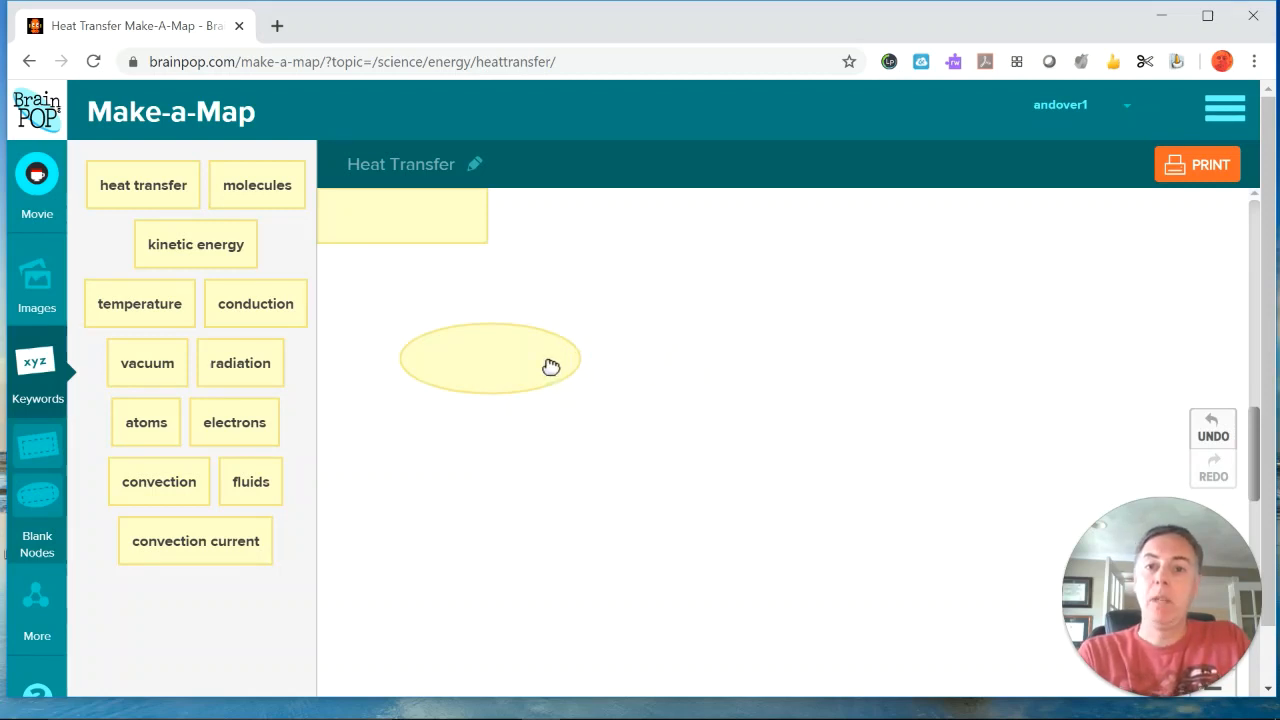
mouse_move(1216, 170)
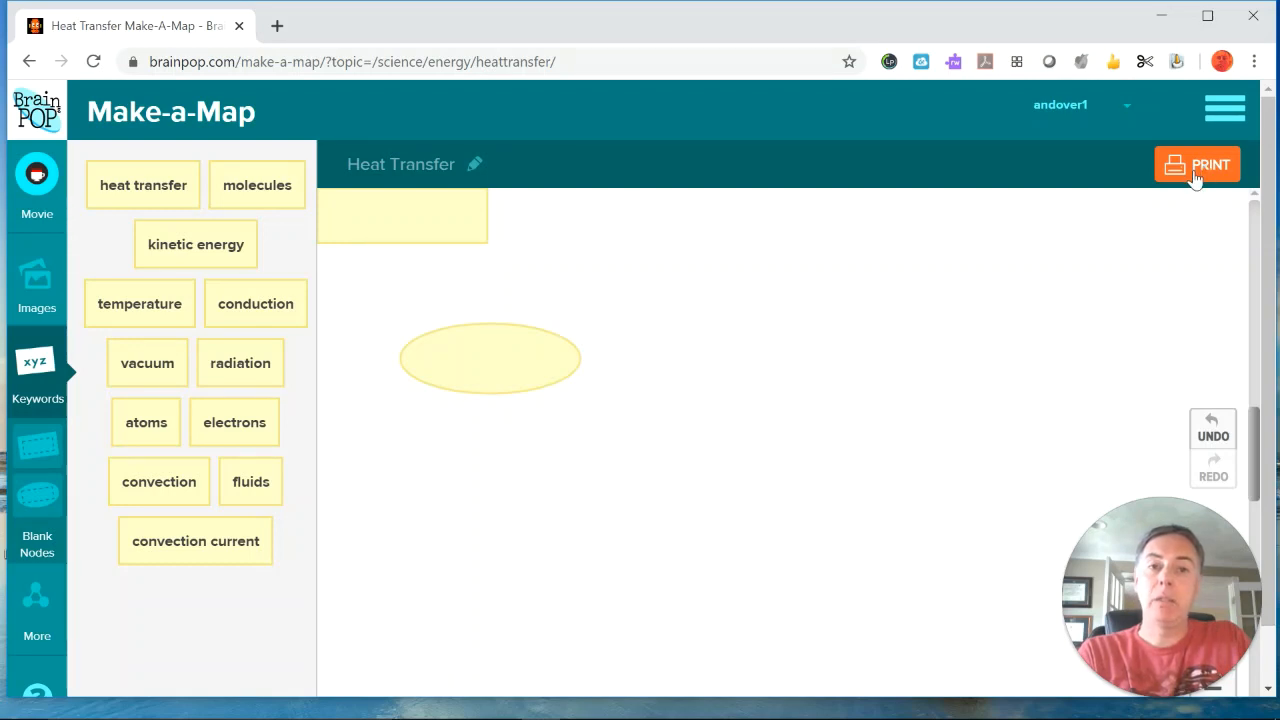
mouse_move(1120, 228)
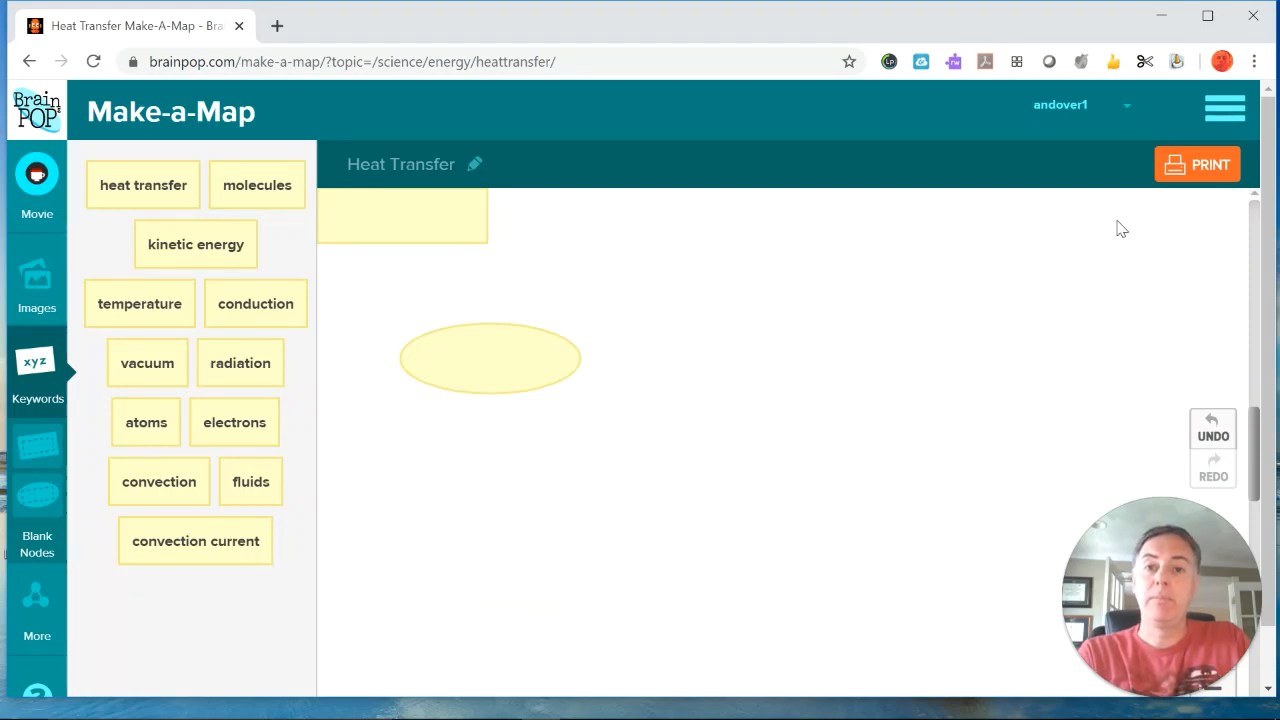
mouse_move(232, 154)
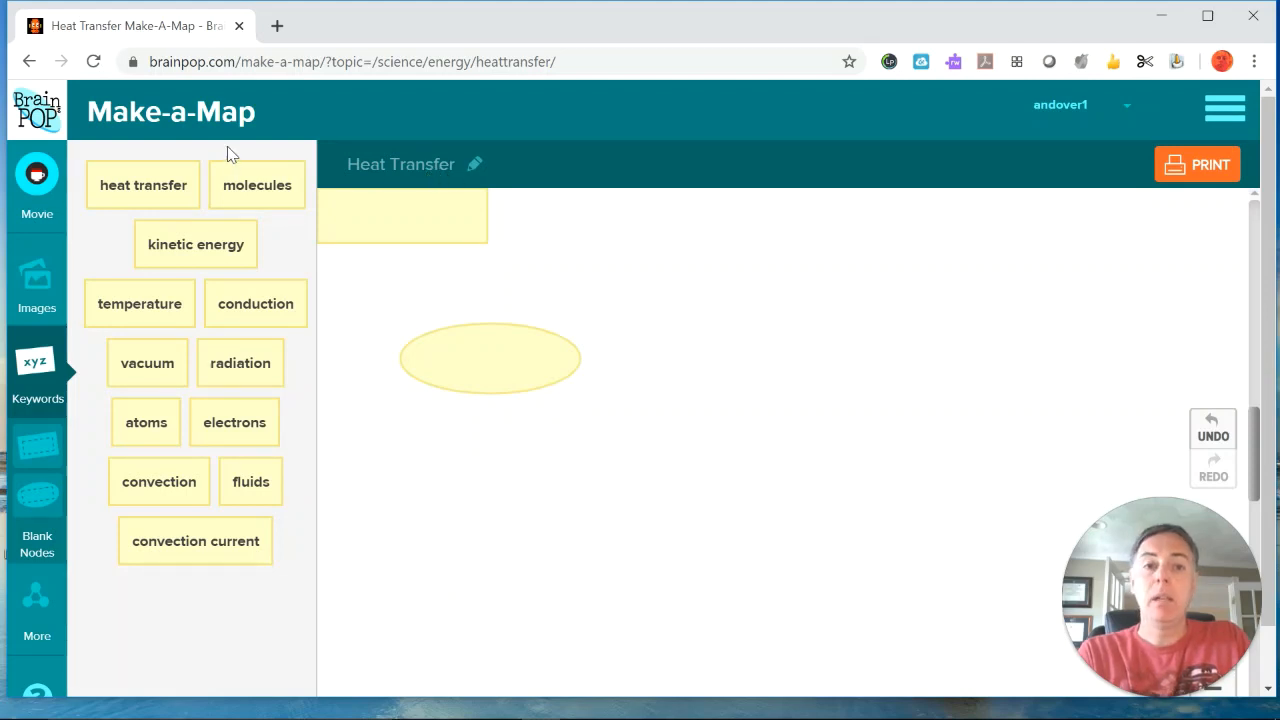
mouse_move(62, 156)
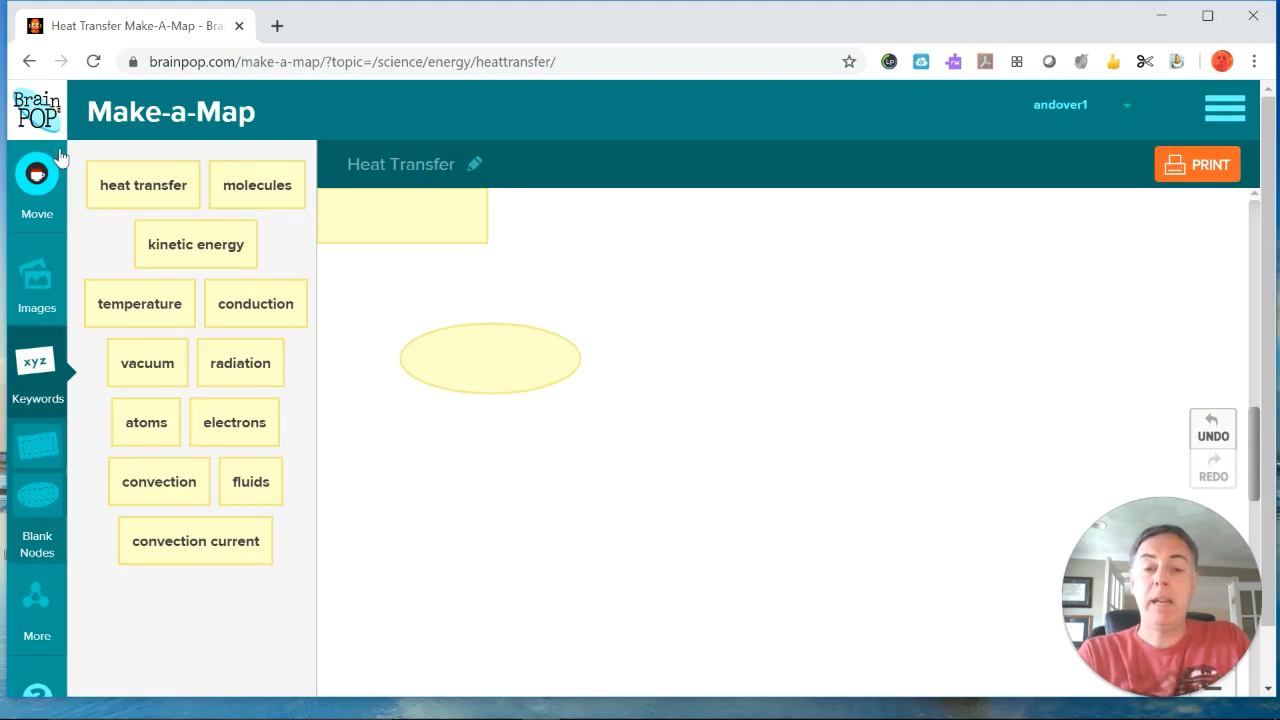